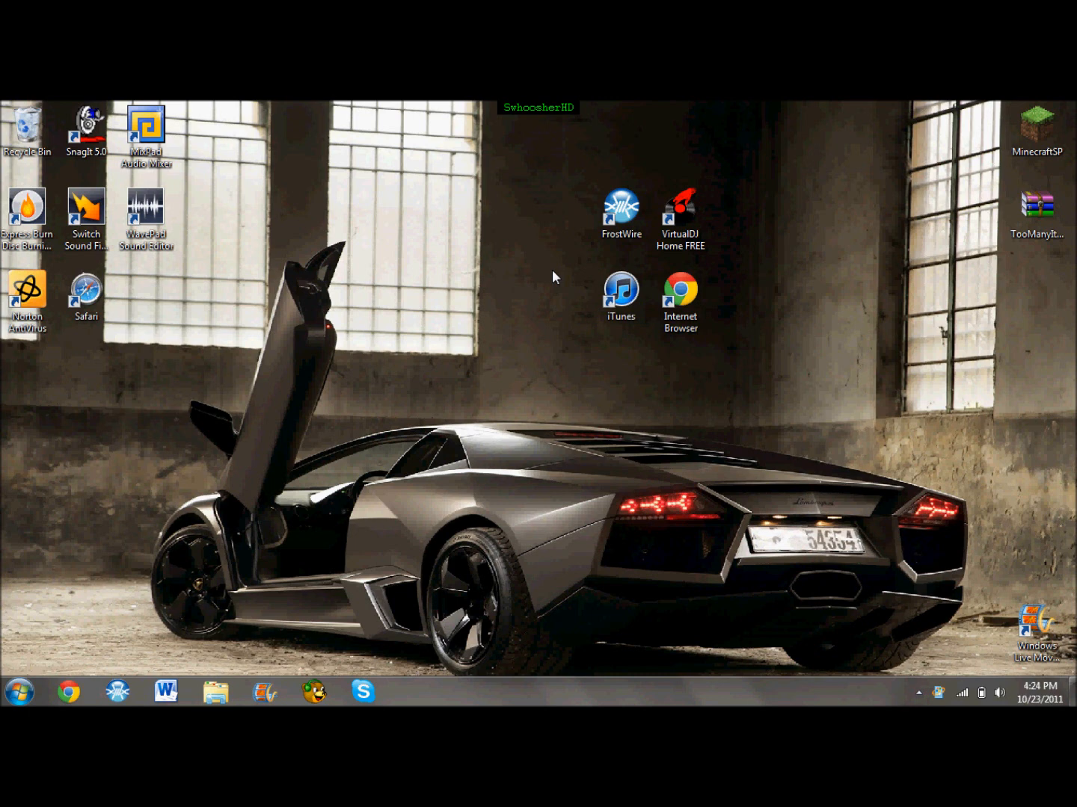
{"action": "mouse_move", "coordinate": [550, 275]}
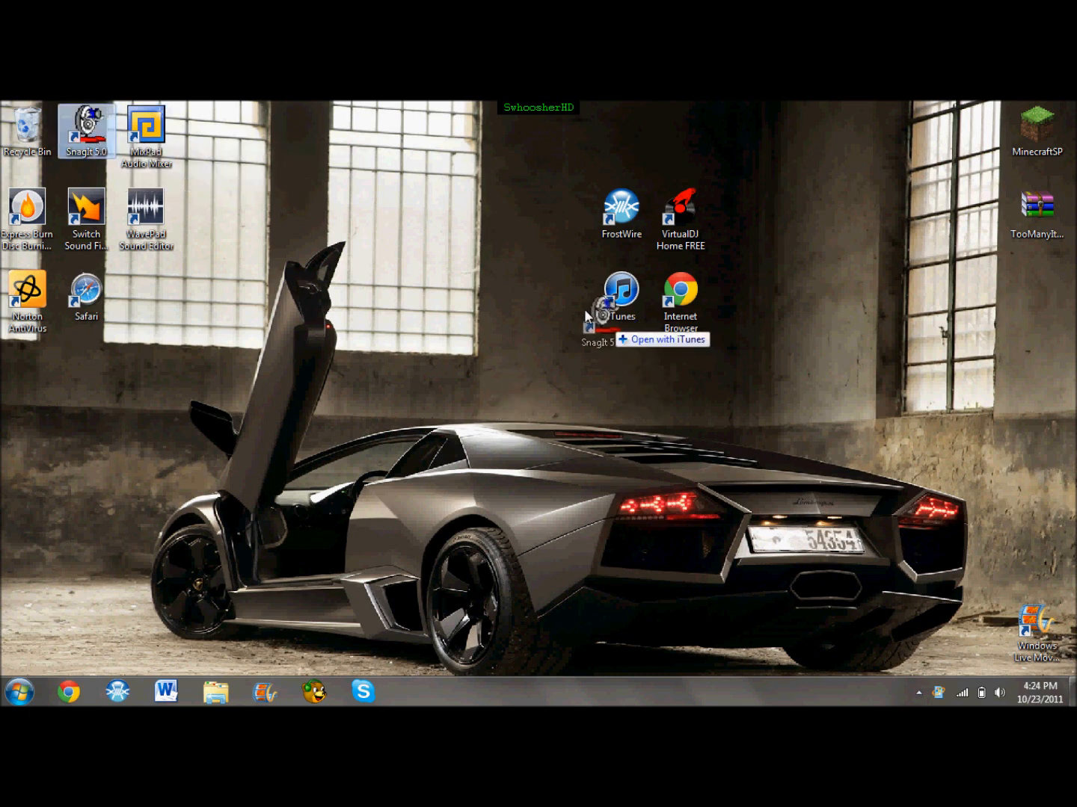
Step: Browse to oldapps.com in Chrome and search 'sn' to reach the SnagIt old-version page
{"action": "left_click_drag", "start_coordinate": [87, 135], "coordinate": [505, 299]}
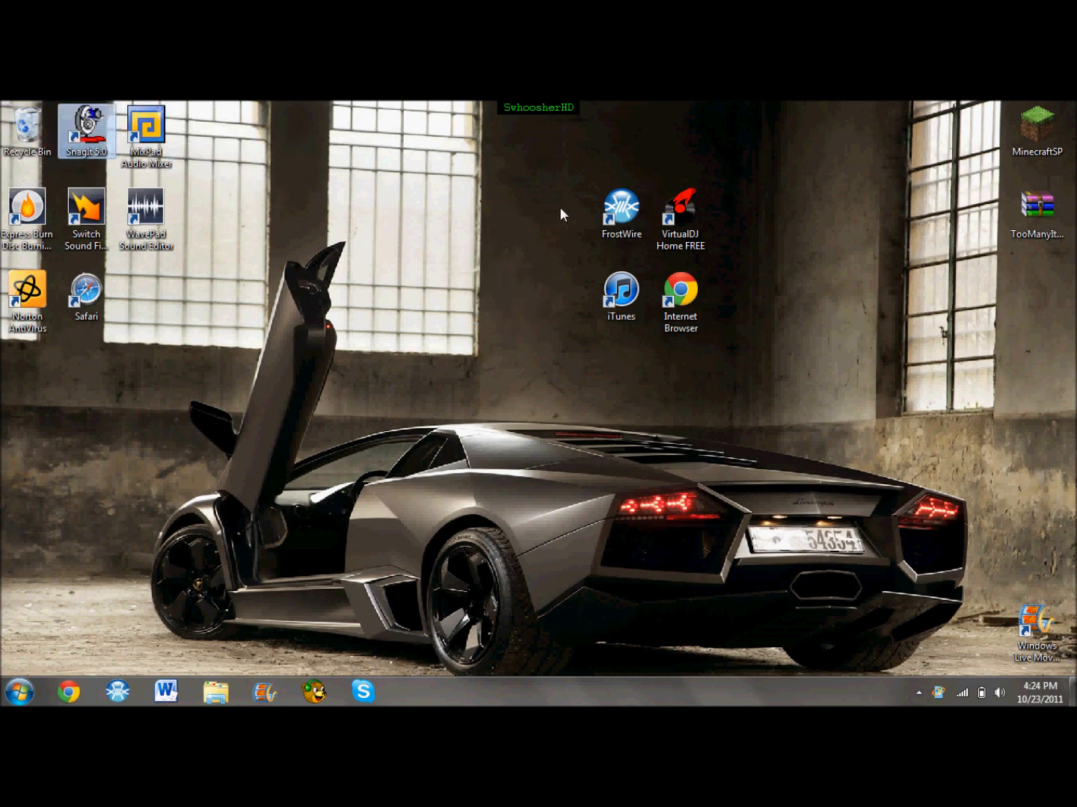
{"action": "left_click", "coordinate": [69, 690]}
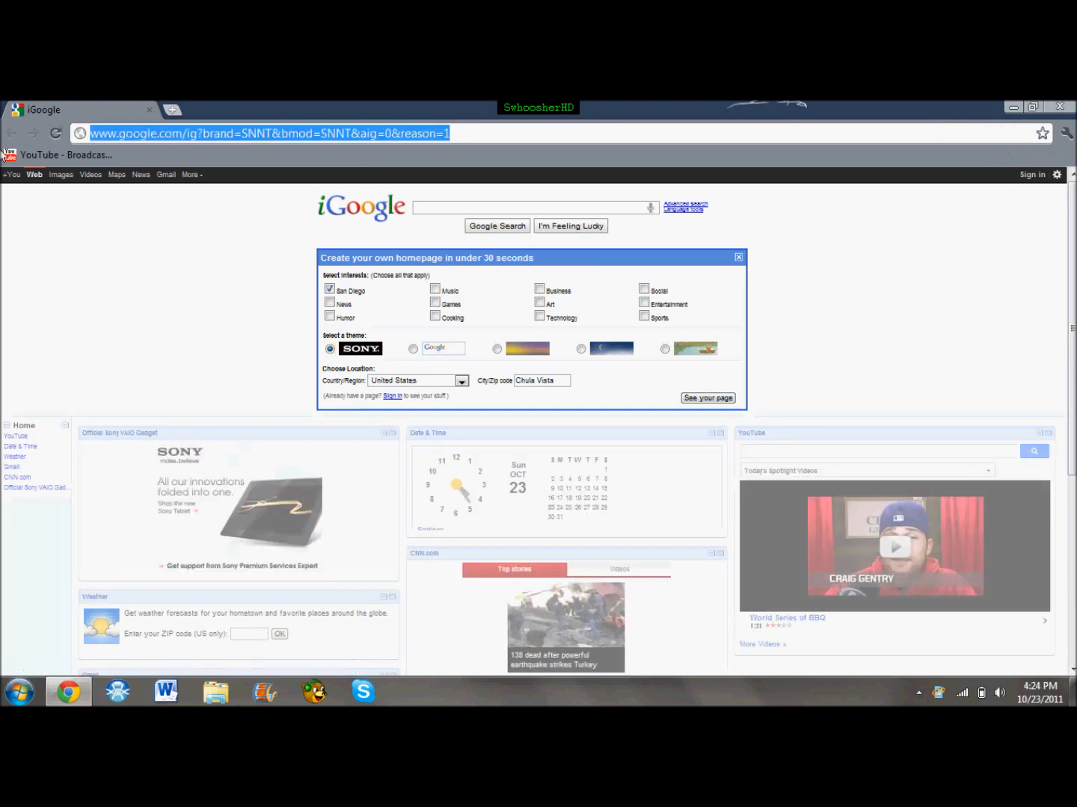
{"action": "type", "text": "oldapps.com"}
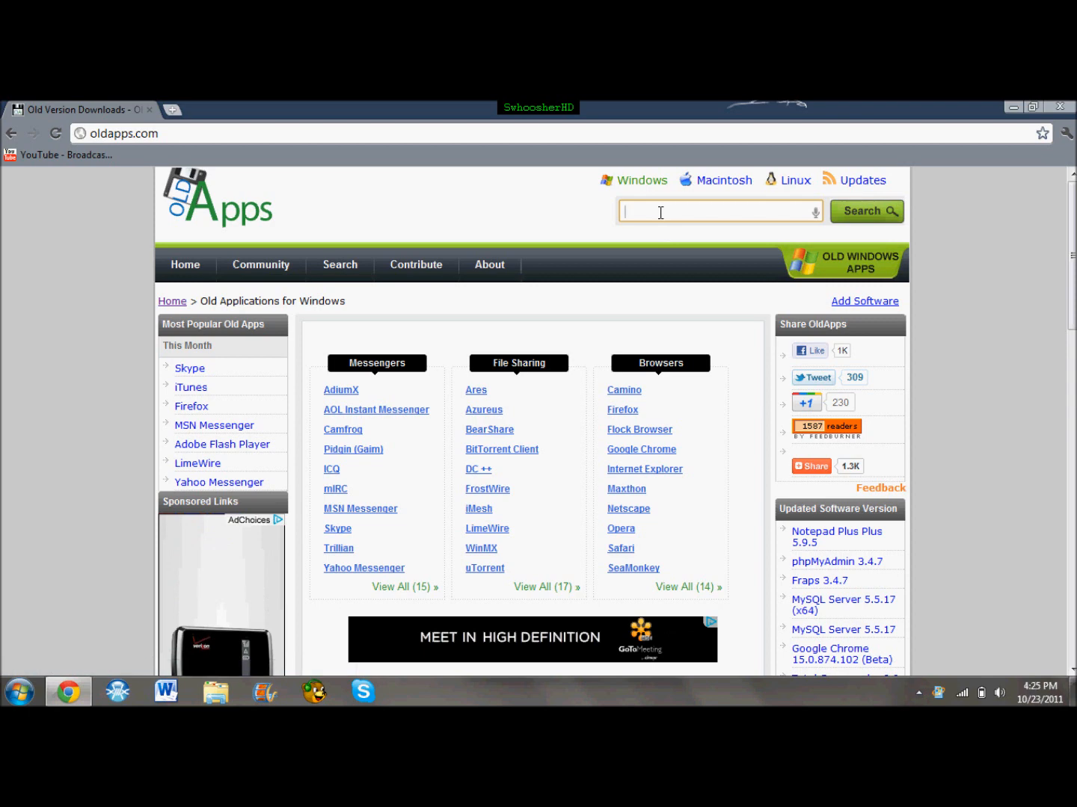
{"action": "type", "text": "sn"}
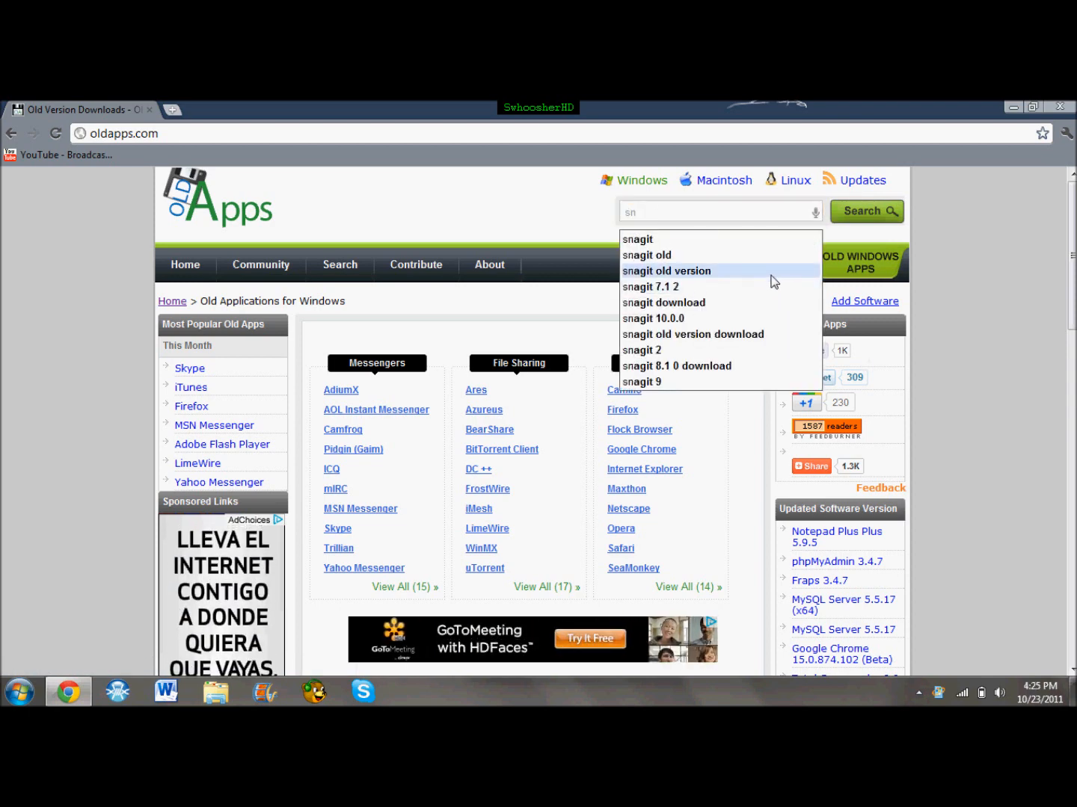
{"action": "left_click", "coordinate": [665, 271]}
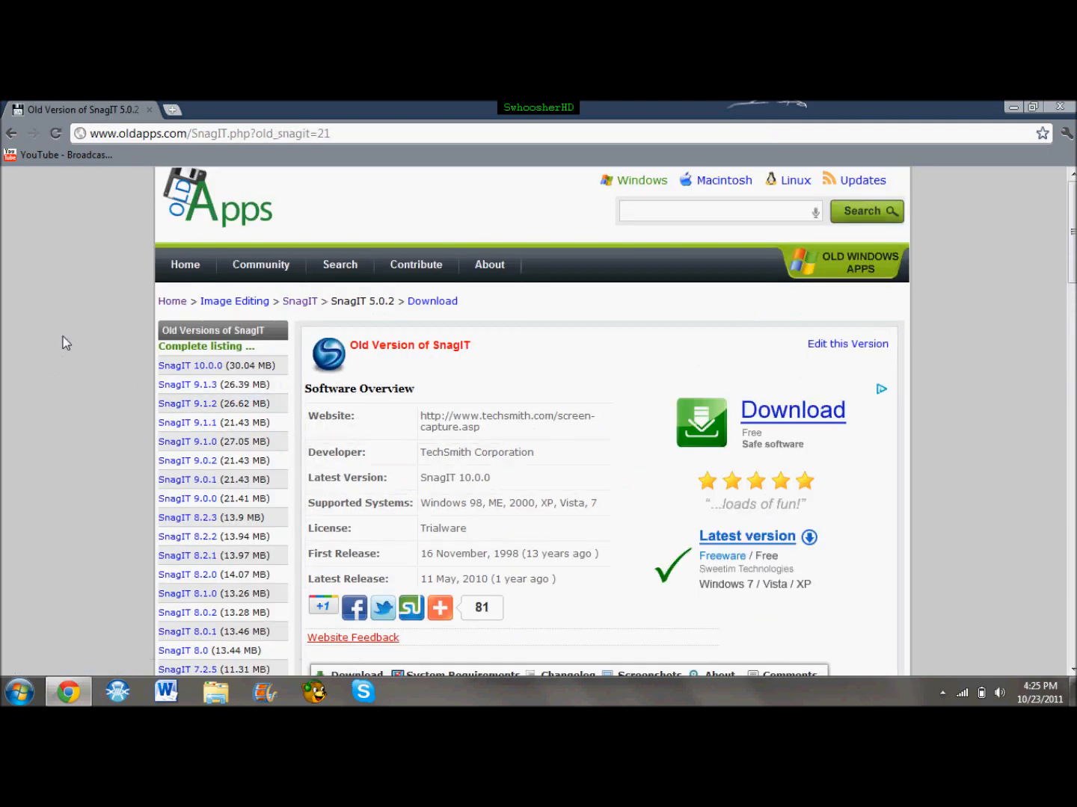
{"action": "mouse_move", "coordinate": [69, 336]}
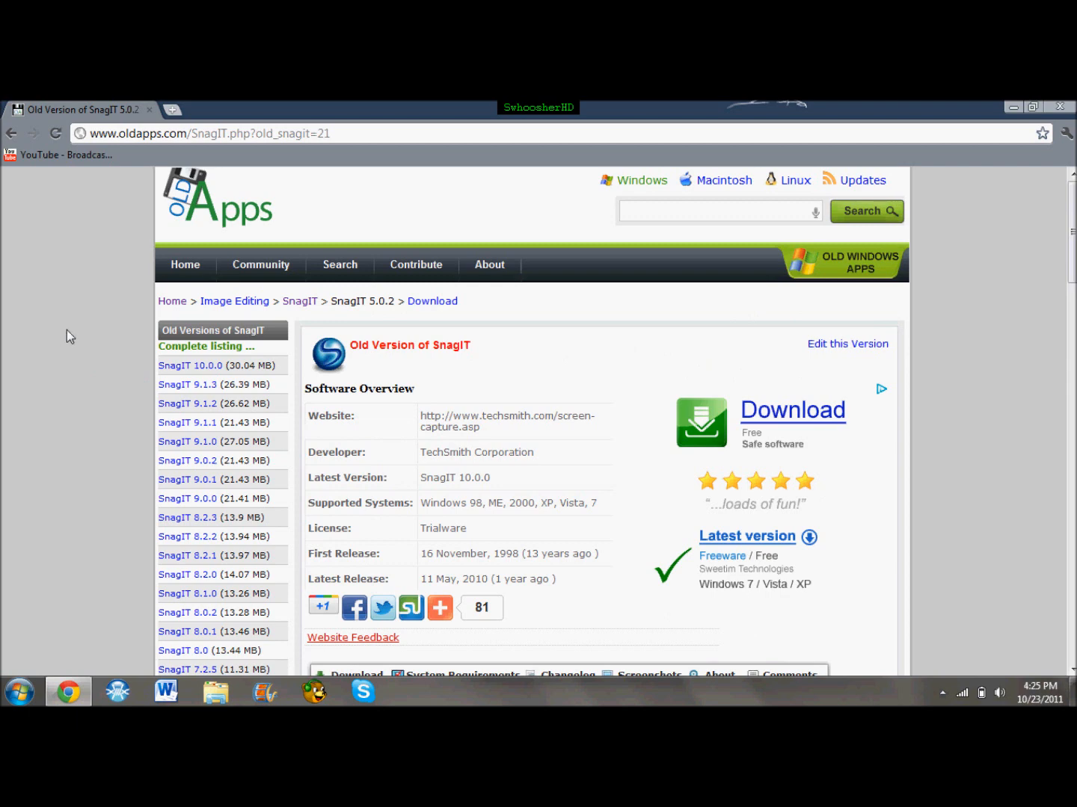
Step: Request the SnagIt 5.0.2 (1.84 MB) download from the page's Download section
{"action": "scroll", "scroll_direction": "down", "scroll_amount": 3}
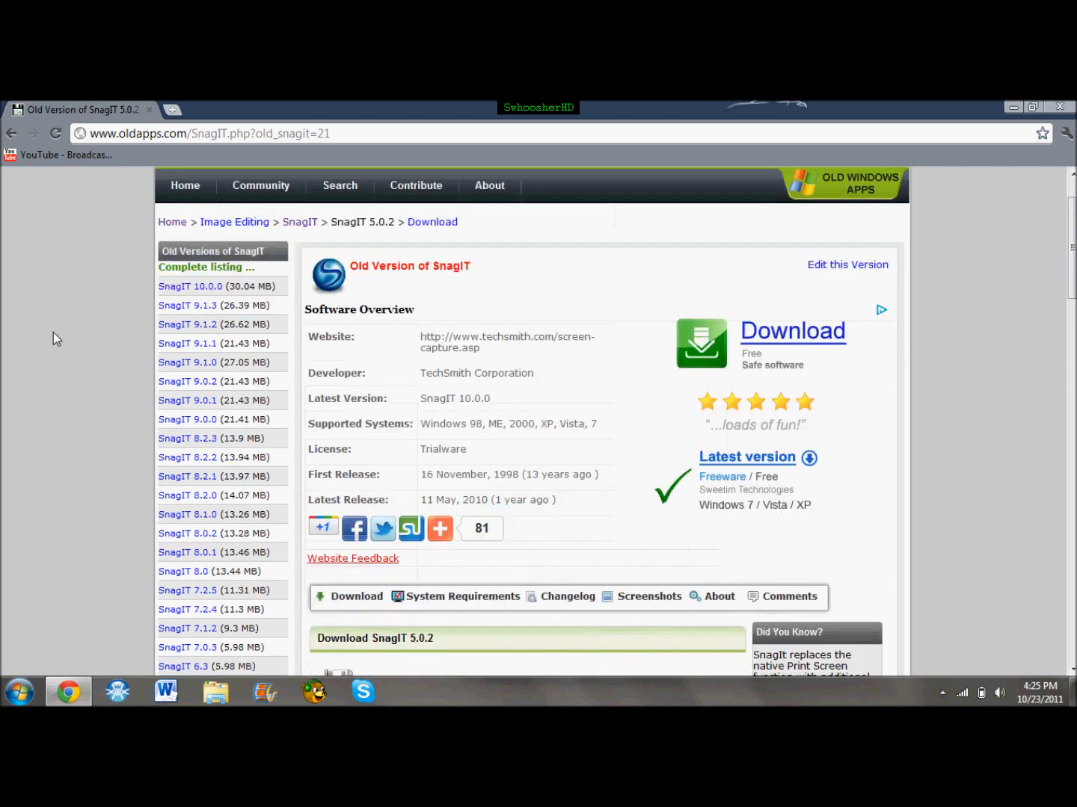
{"action": "scroll", "scroll_direction": "down", "scroll_amount": 3}
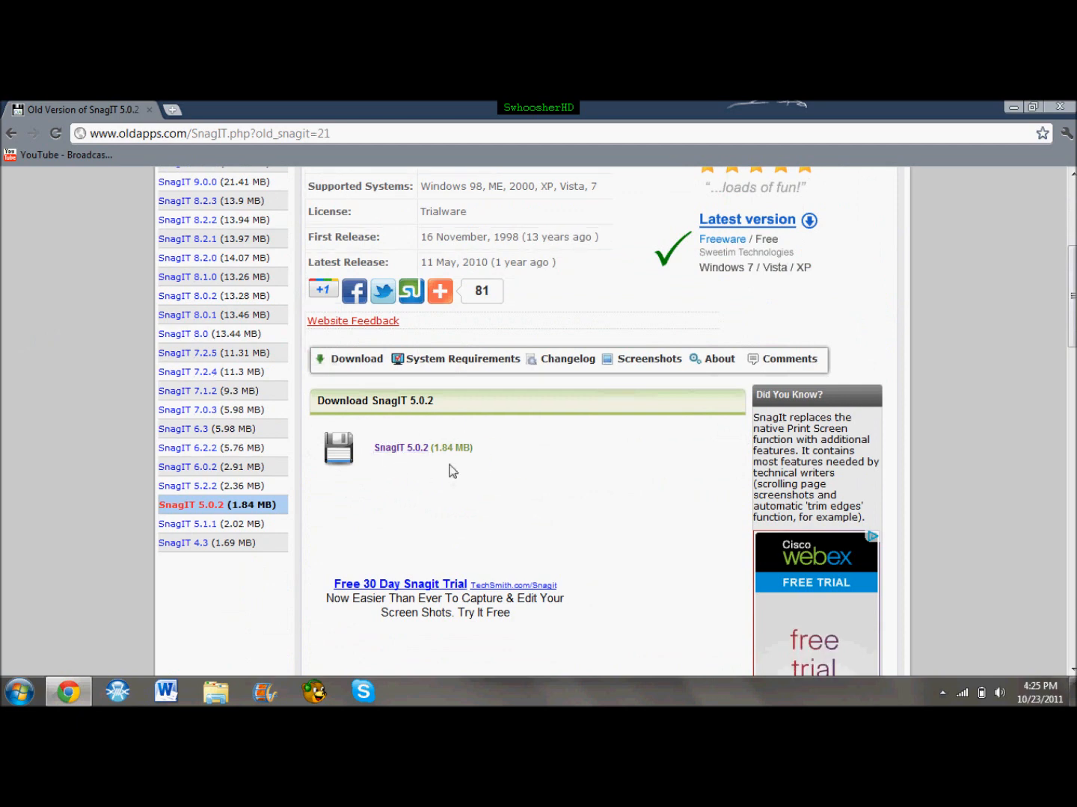
{"action": "mouse_move", "coordinate": [420, 456]}
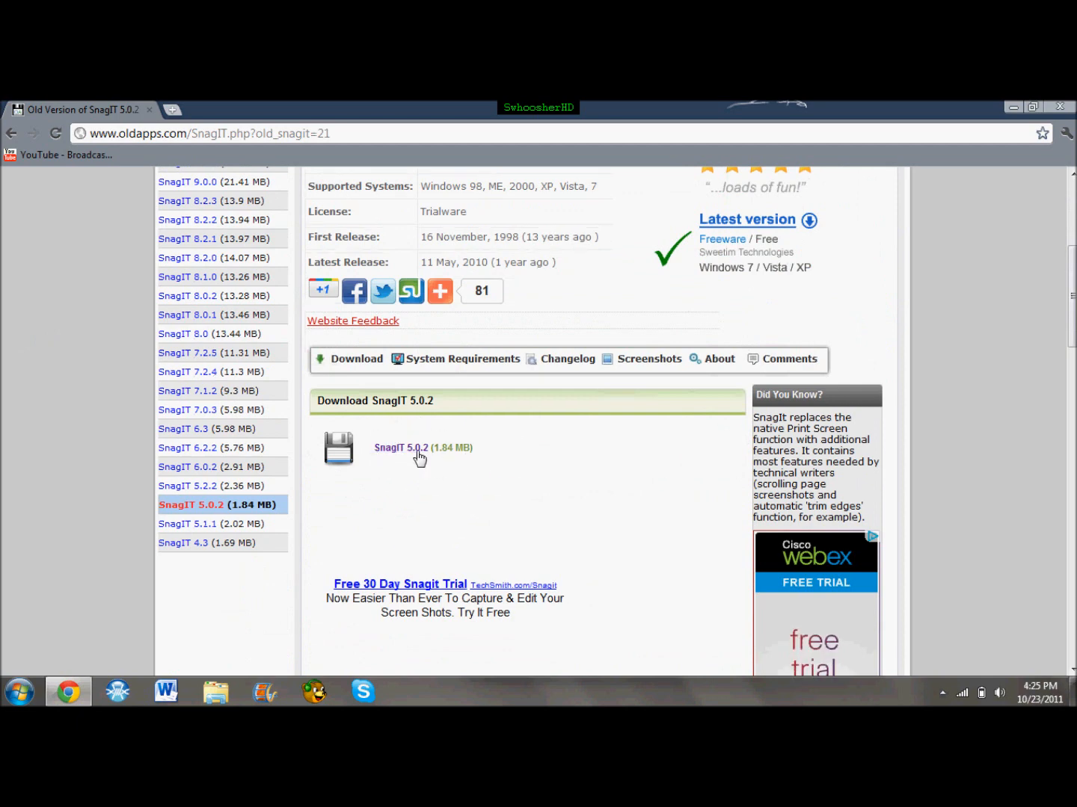
{"action": "left_click", "coordinate": [401, 447]}
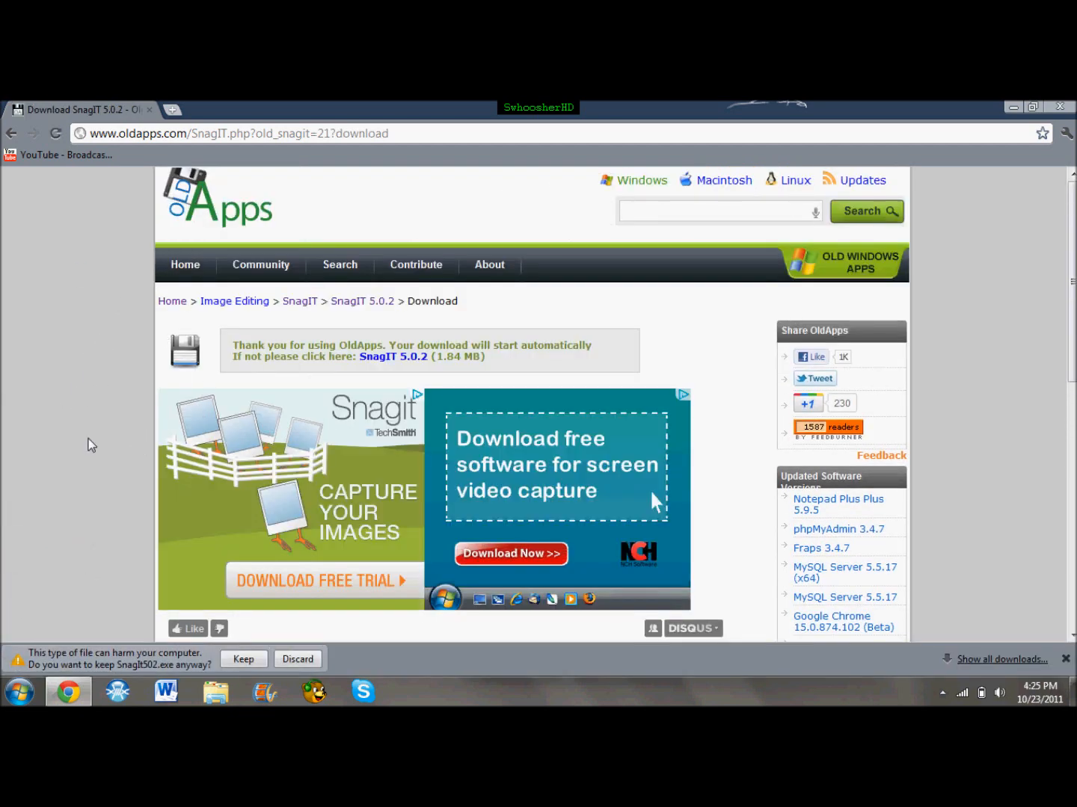
Step: Scroll the download page while Chrome's keep-or-discard warning for SnagIt502.exe waits
{"action": "scroll", "scroll_direction": "down", "scroll_amount": 3}
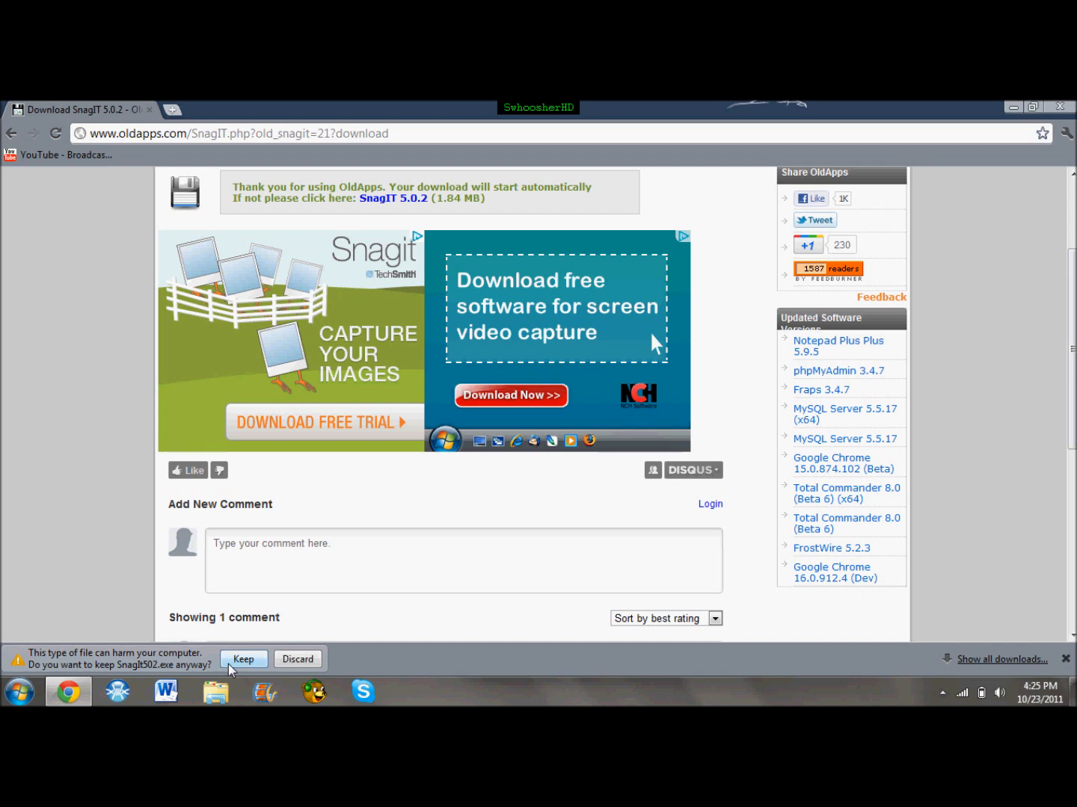
{"action": "mouse_move", "coordinate": [89, 406]}
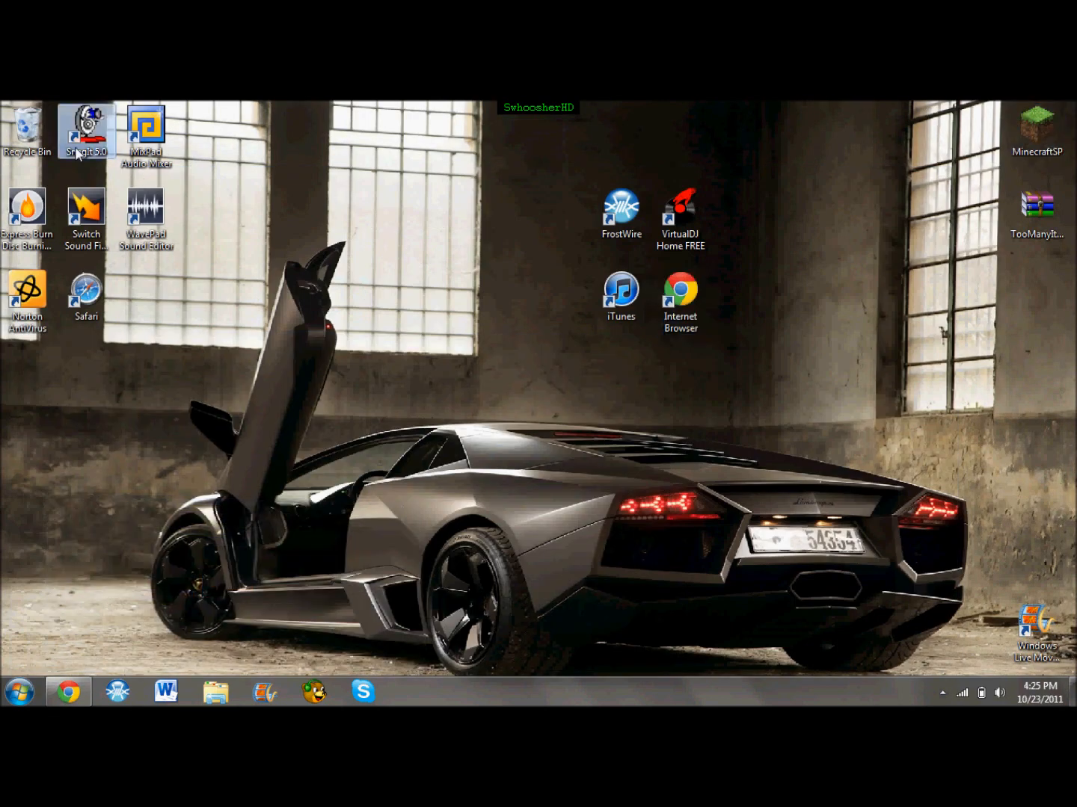
Step: Launch SnagIt 5.0 from its desktop shortcut
{"action": "double_click", "coordinate": [85, 132]}
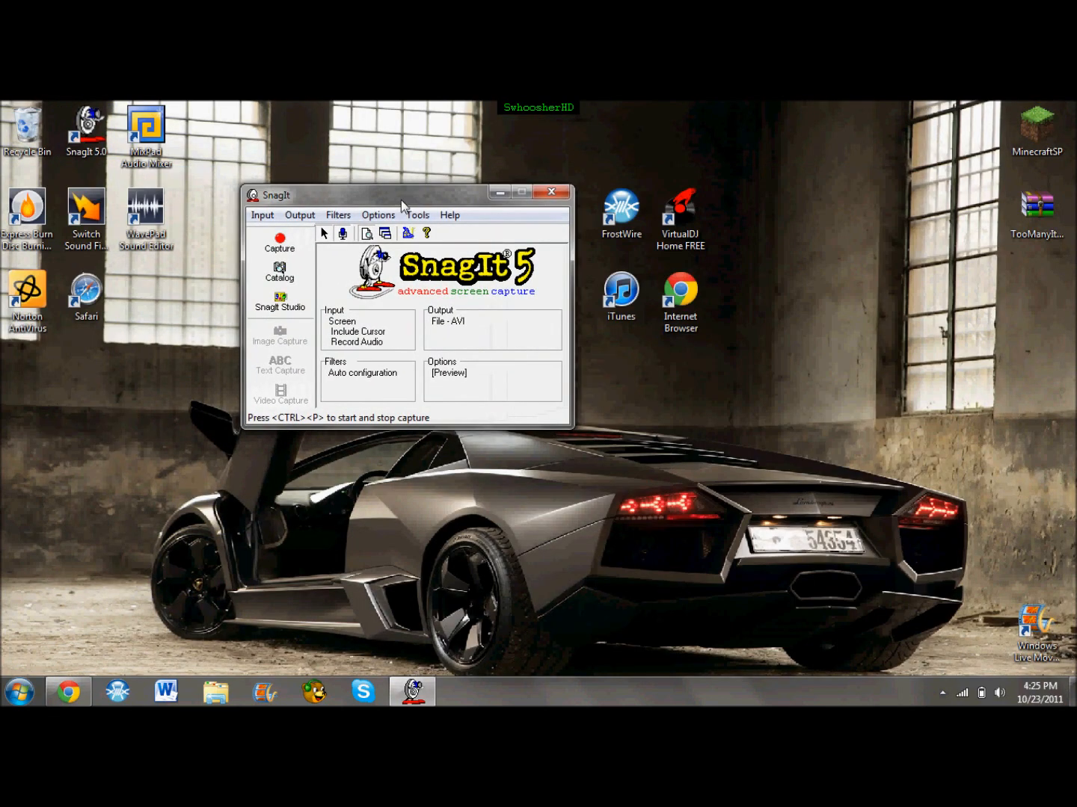
{"action": "mouse_move", "coordinate": [317, 323]}
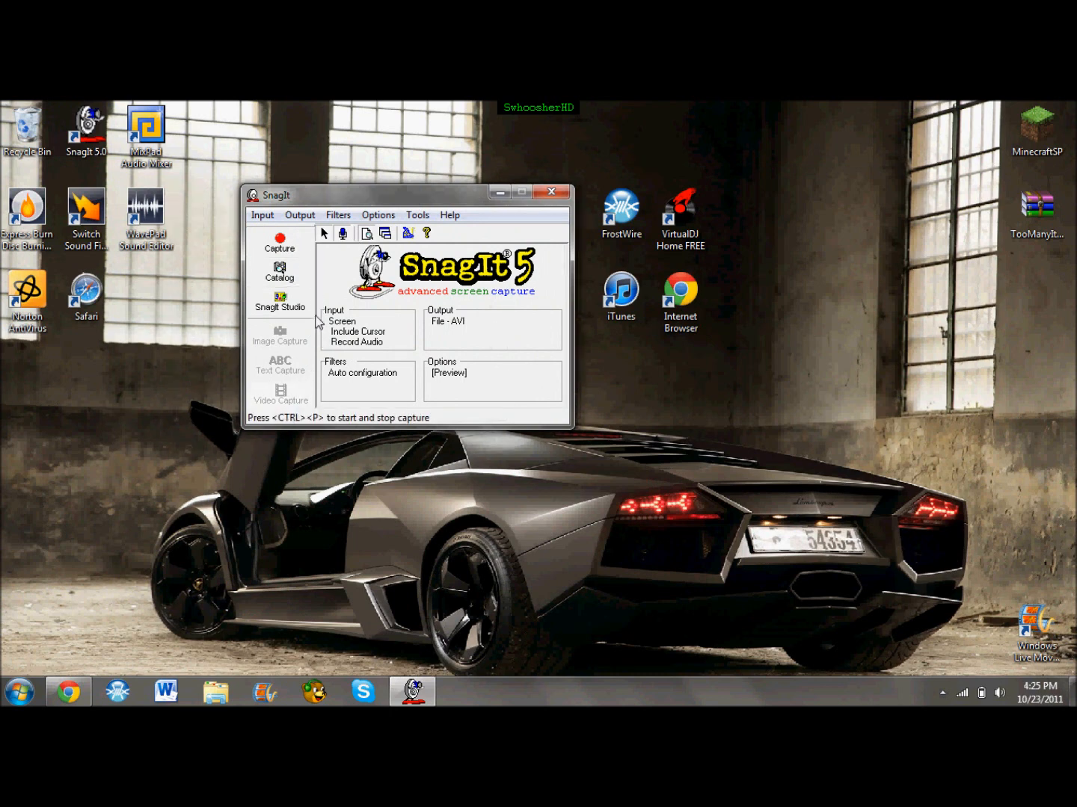
{"action": "mouse_move", "coordinate": [349, 332]}
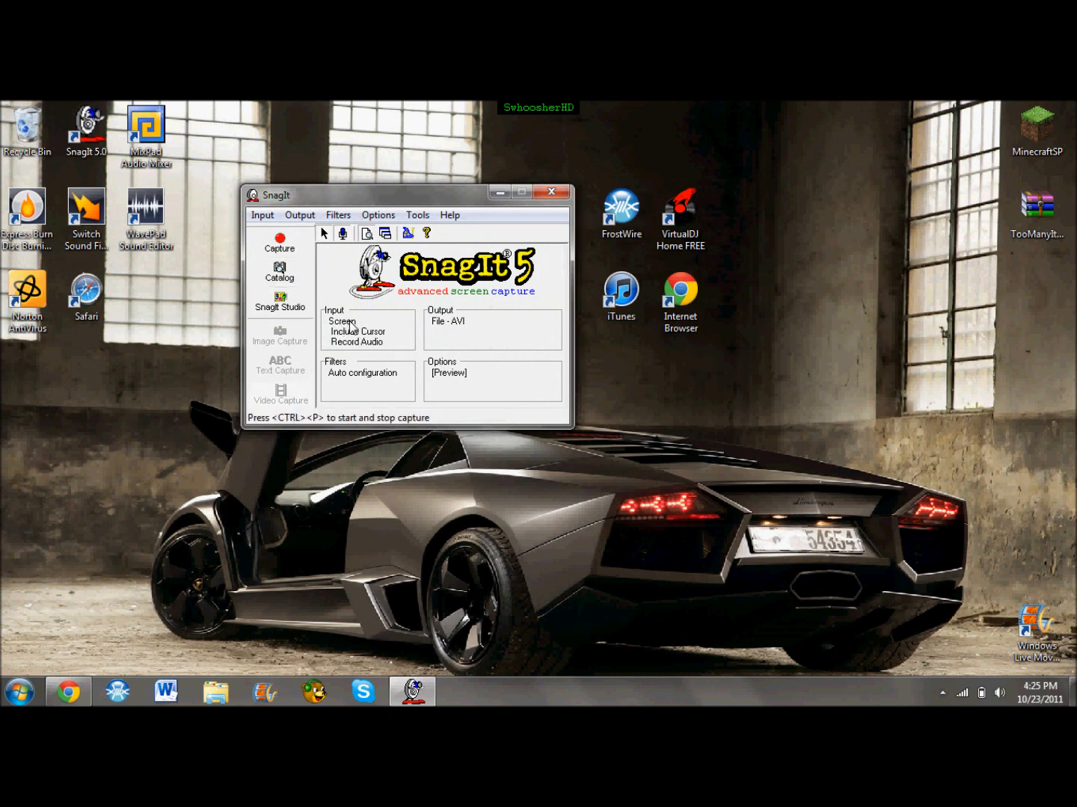
{"action": "mouse_move", "coordinate": [410, 334]}
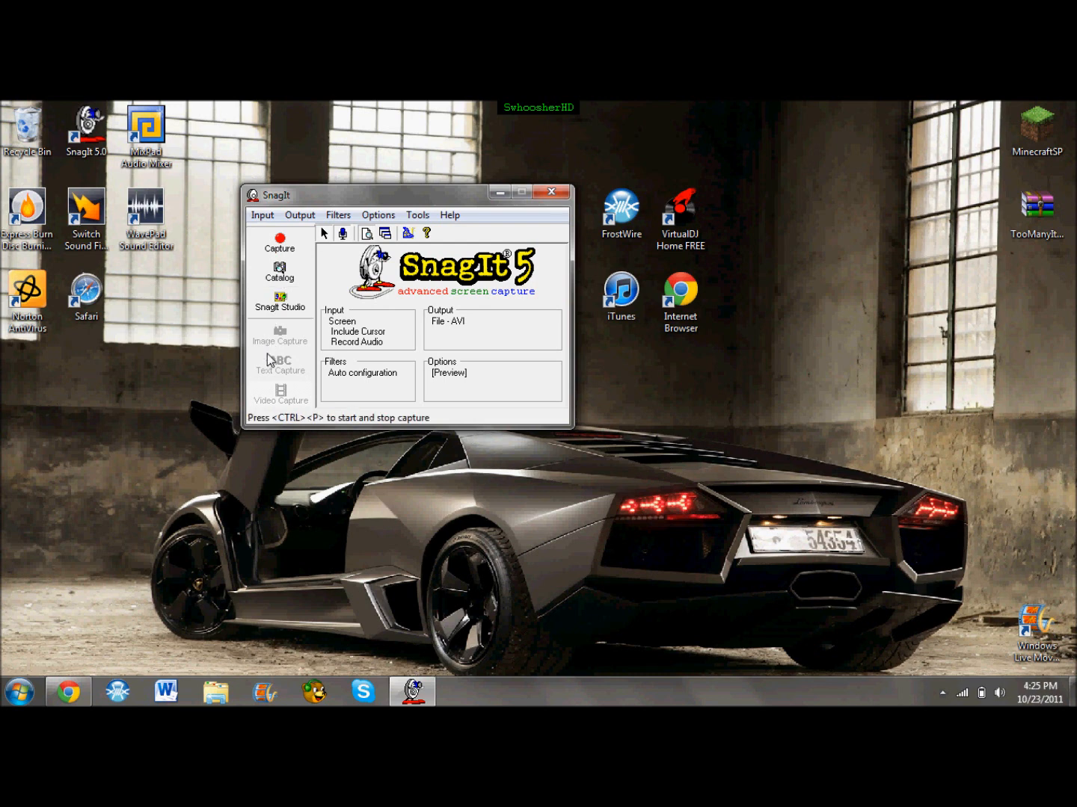
{"action": "mouse_move", "coordinate": [290, 389]}
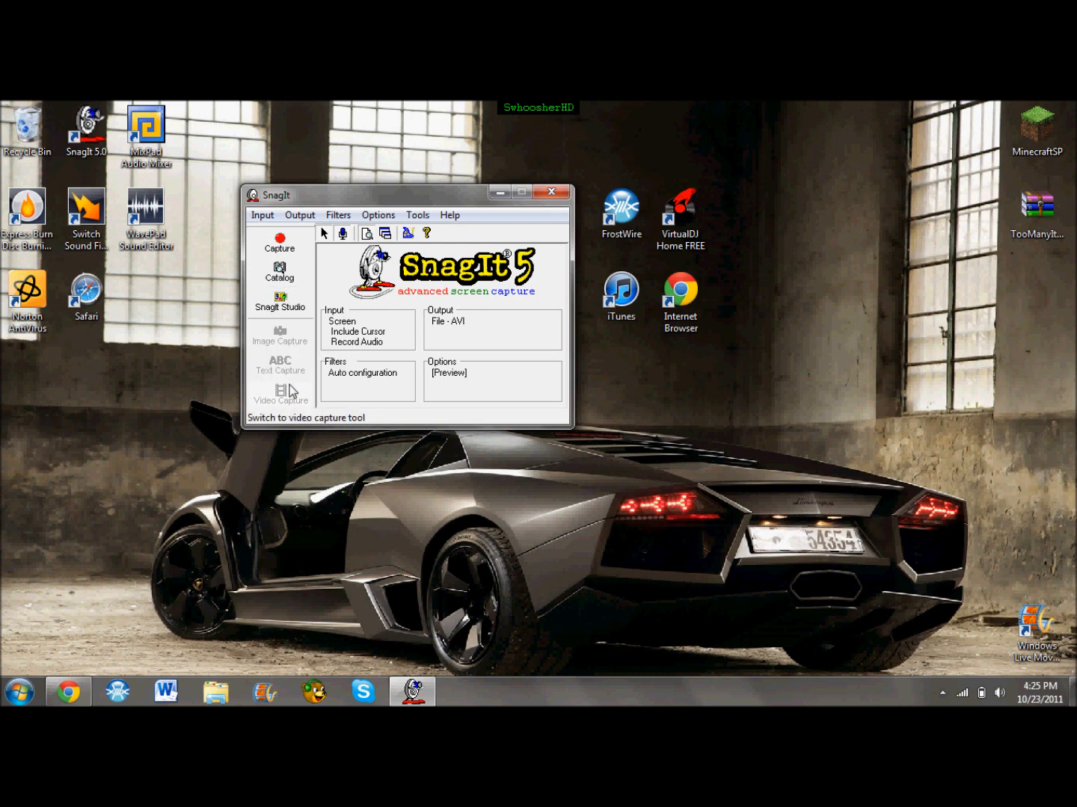
{"action": "mouse_move", "coordinate": [322, 342]}
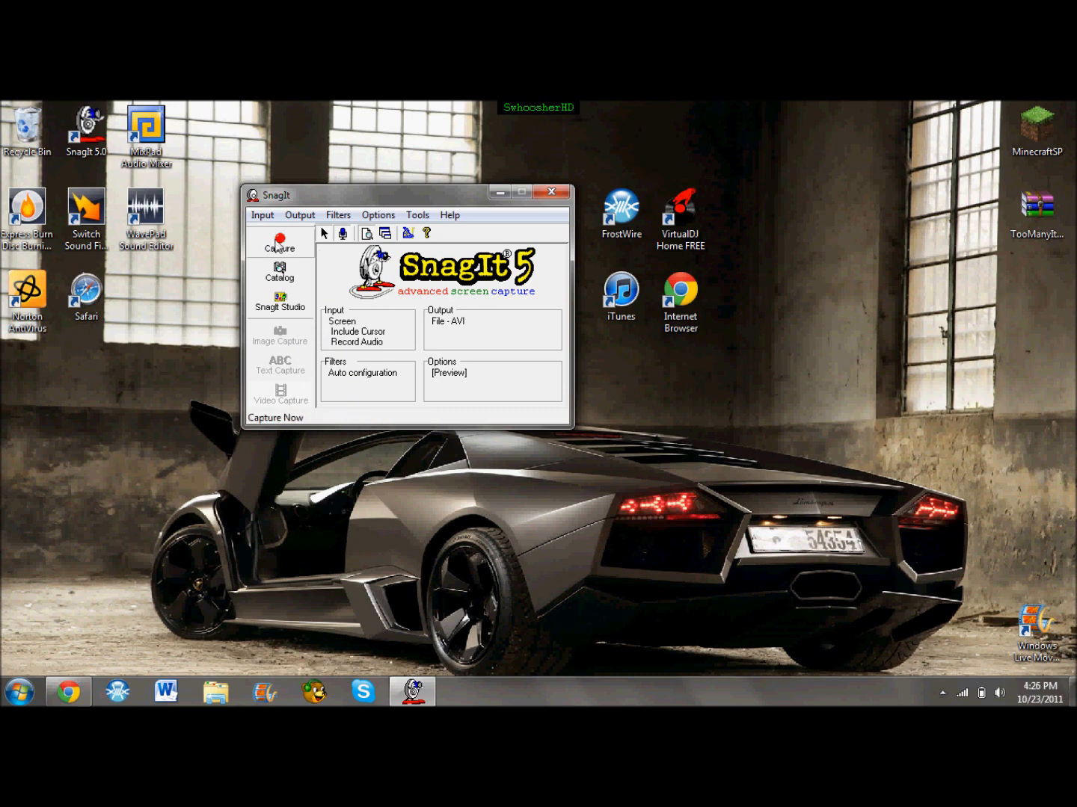
Step: Review SnagIt's Input, Filters and Options menus and close them without changing anything
{"action": "left_click", "coordinate": [262, 215]}
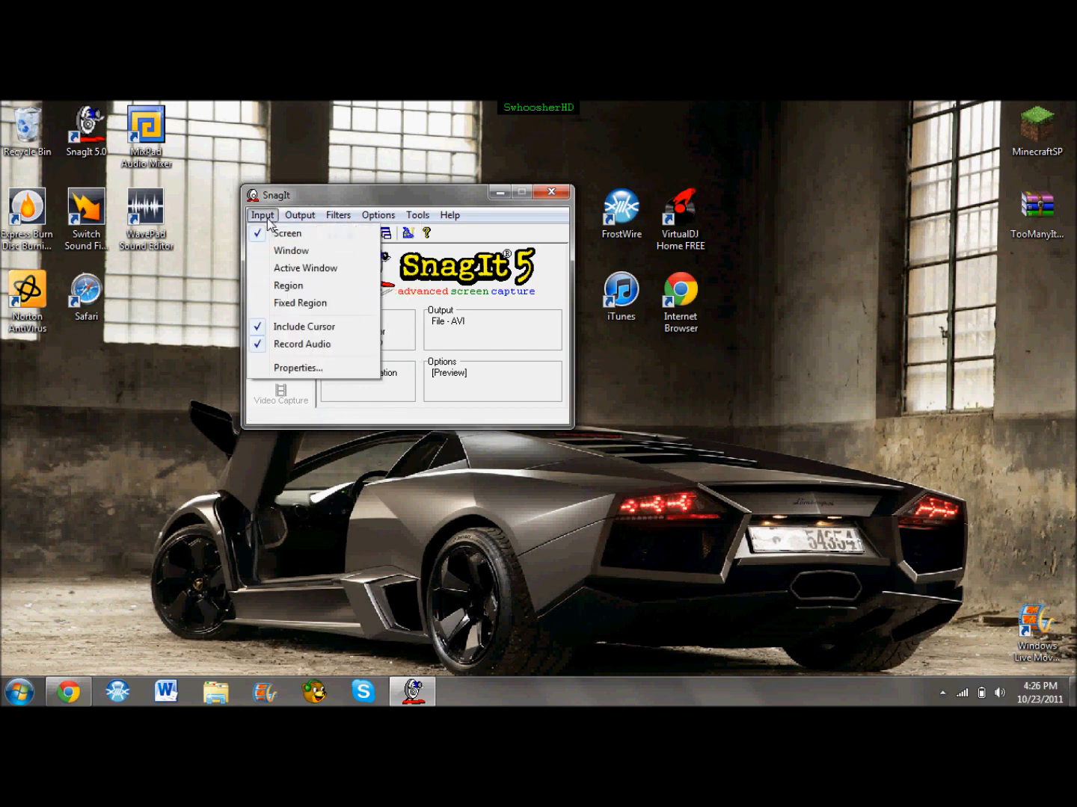
{"action": "mouse_move", "coordinate": [287, 234]}
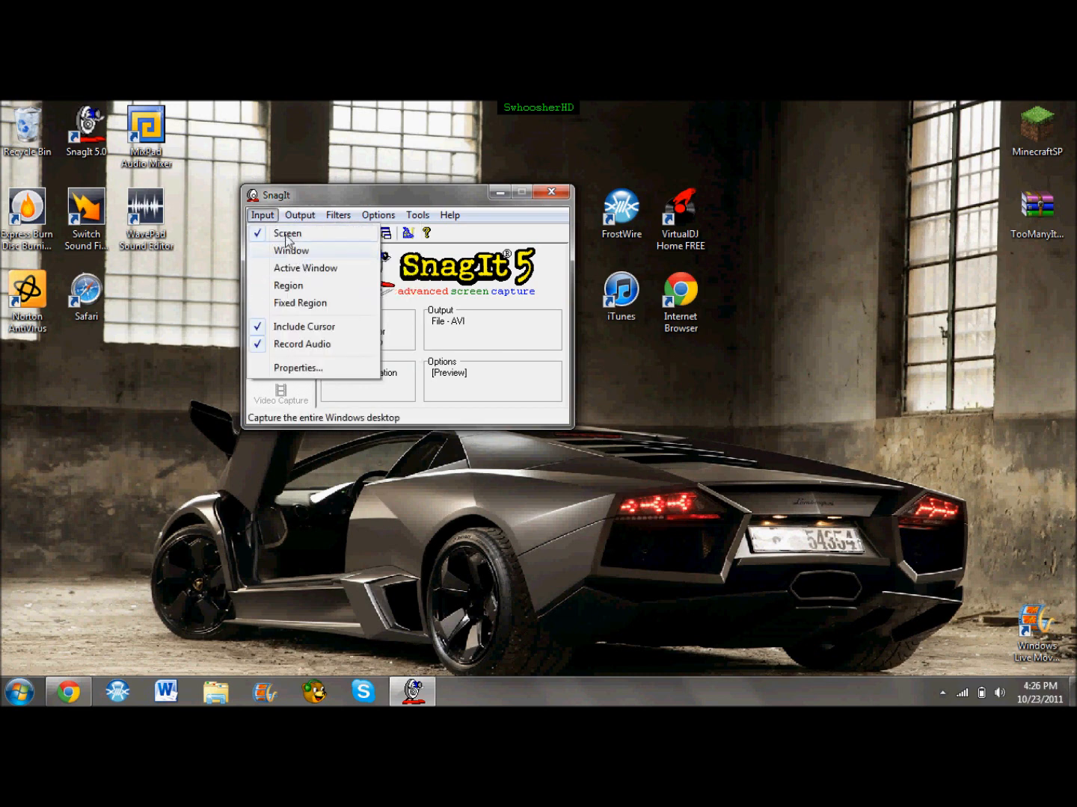
{"action": "left_click", "coordinate": [338, 215]}
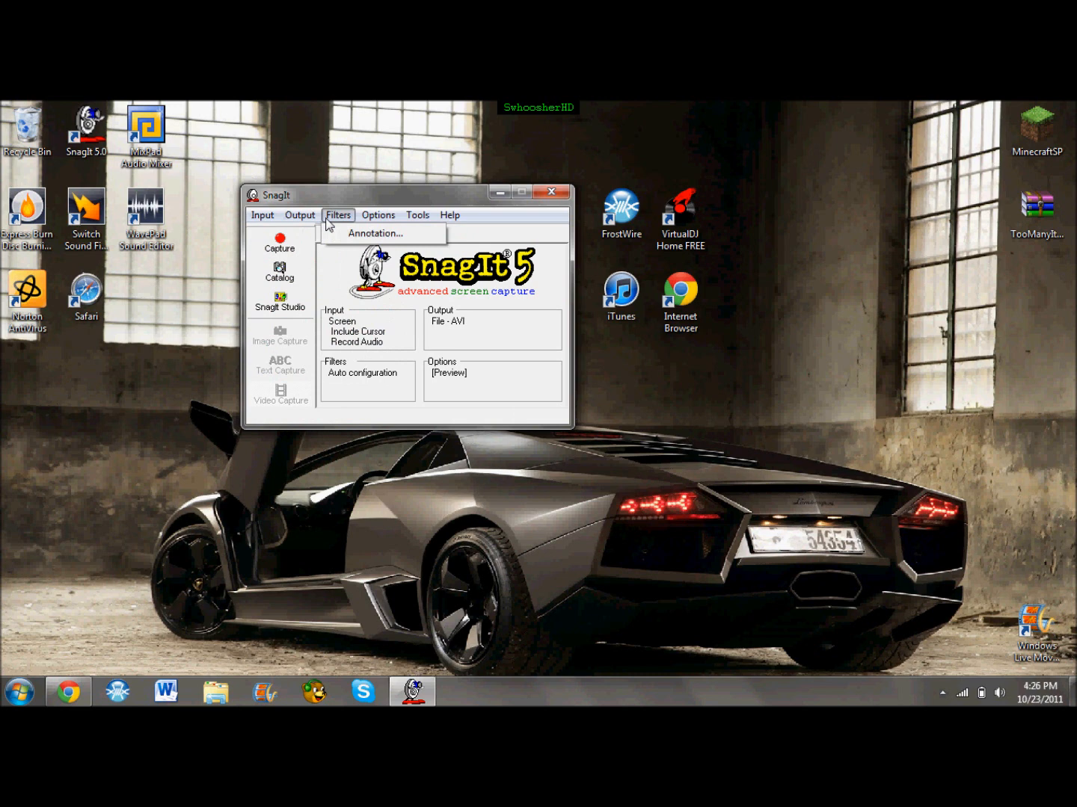
{"action": "left_click", "coordinate": [377, 215]}
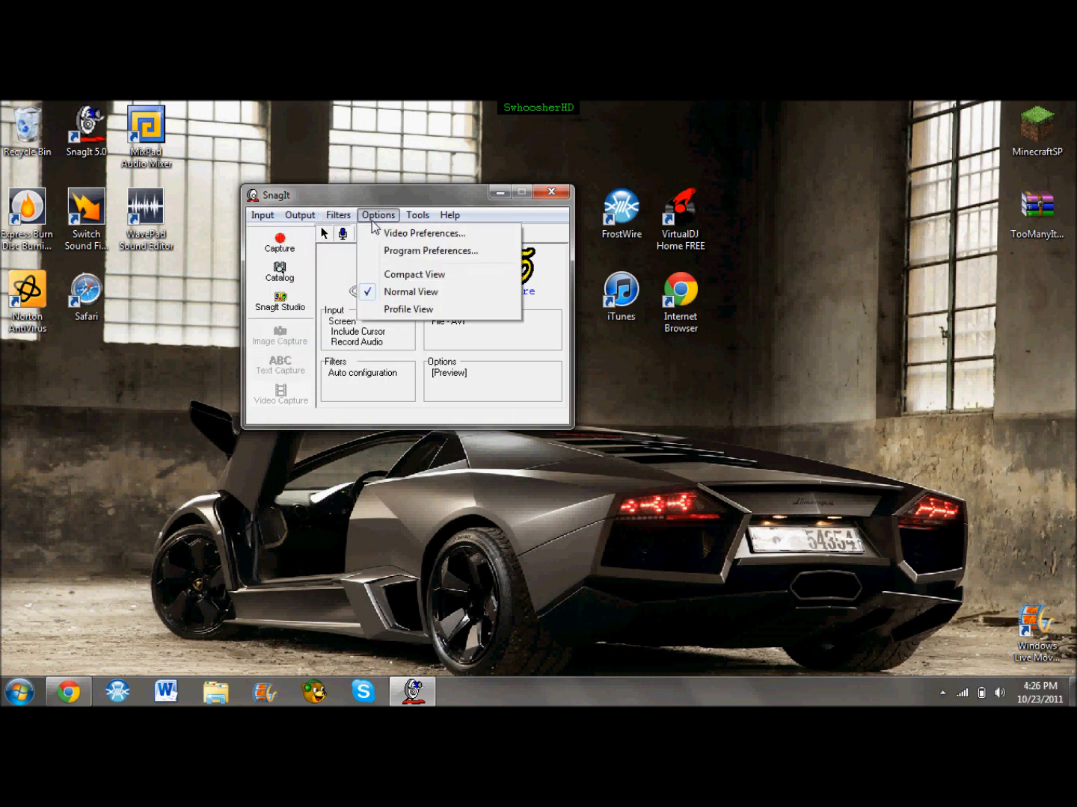
{"action": "left_click", "coordinate": [449, 216]}
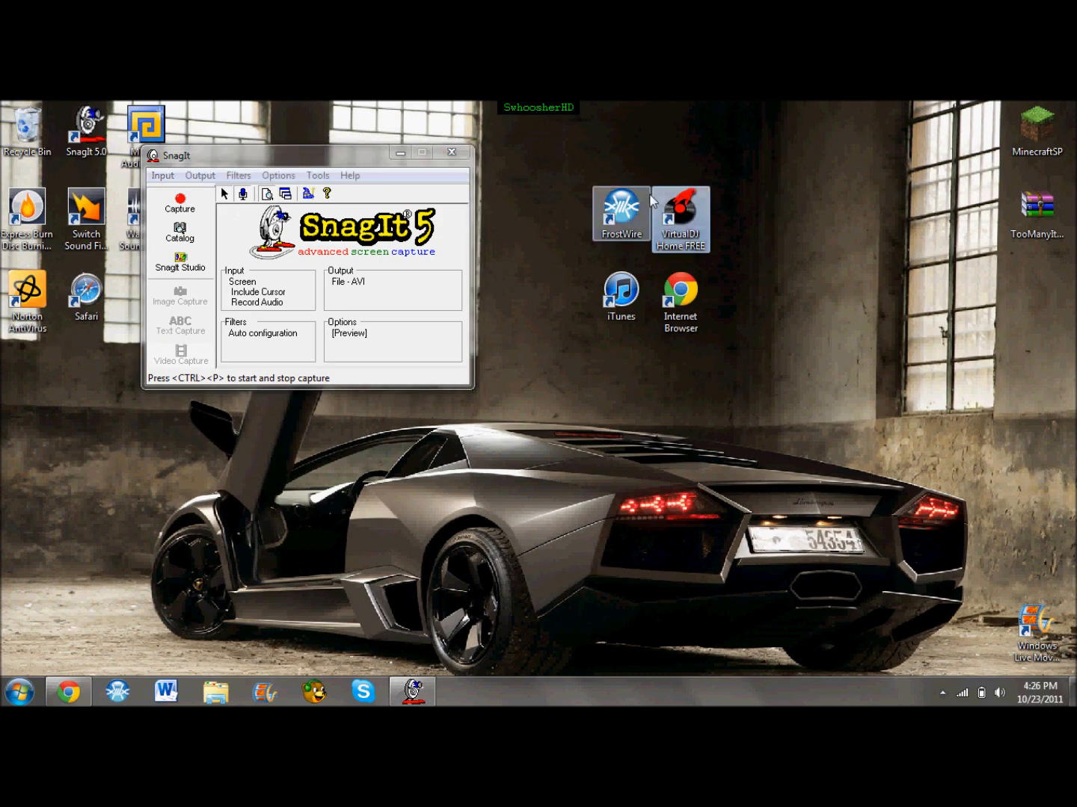
Step: Launch VirtualDJ Home FREE from the desktop
{"action": "double_click", "coordinate": [679, 212]}
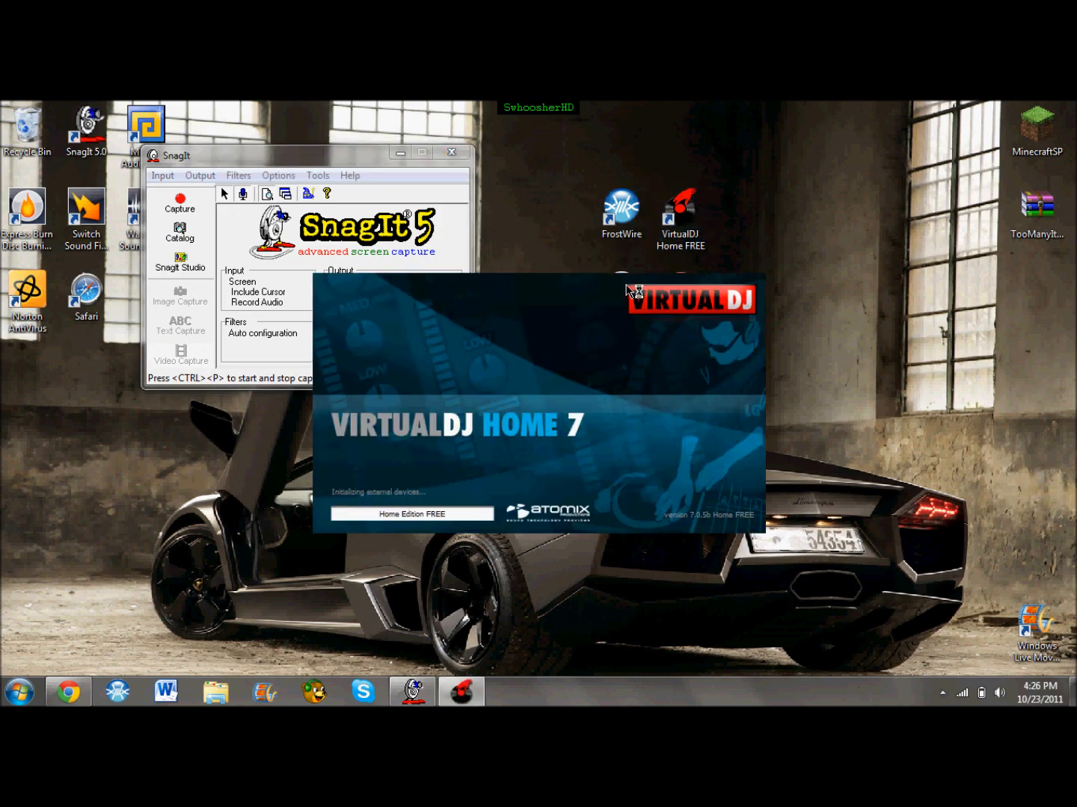